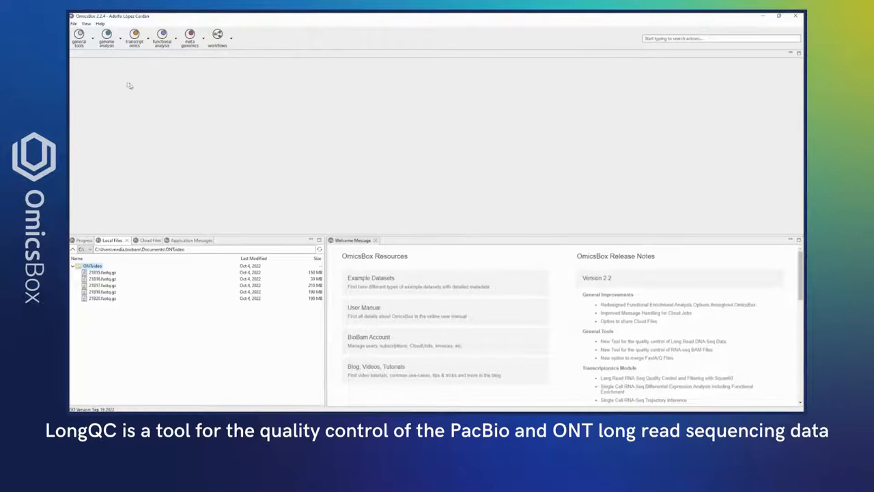
Step: Start the Long-Read Quality Assessment with LongQC from the General Tools FASTQ tools
{"action": "left_click", "coordinate": [79, 38]}
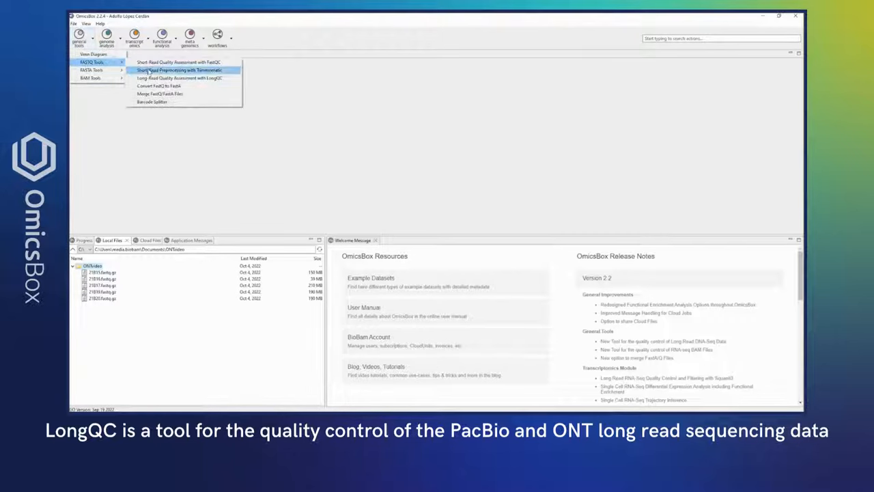
{"action": "left_click", "coordinate": [179, 78]}
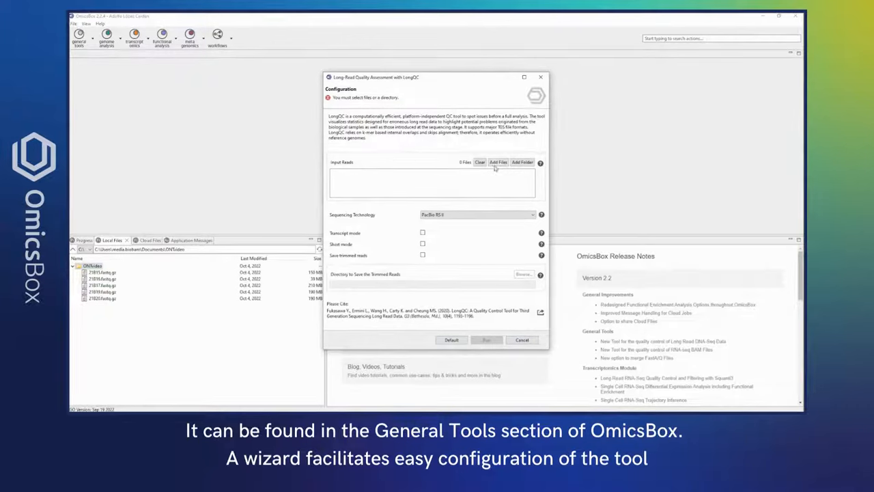
Step: Add the five fastq.gz files, choose Nanopore (Ligation Sequencing Kit) with Transcript mode, and run LongQC
{"action": "left_click", "coordinate": [496, 162]}
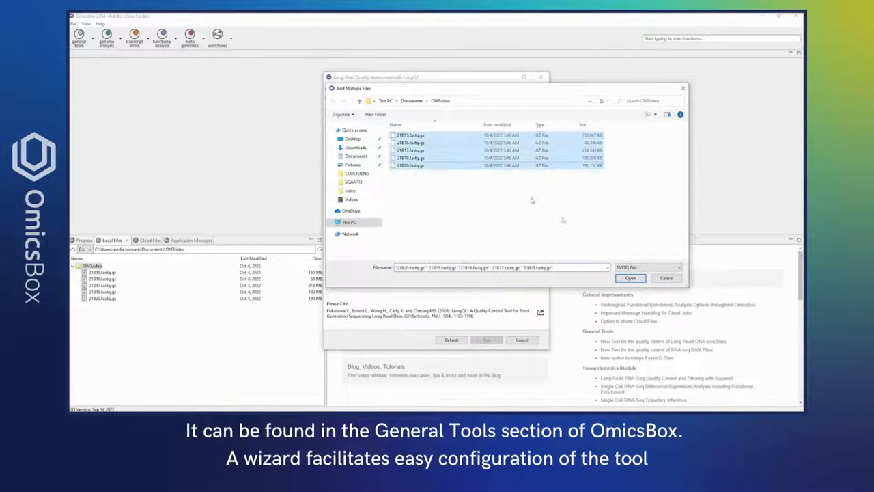
{"action": "left_click", "coordinate": [630, 278]}
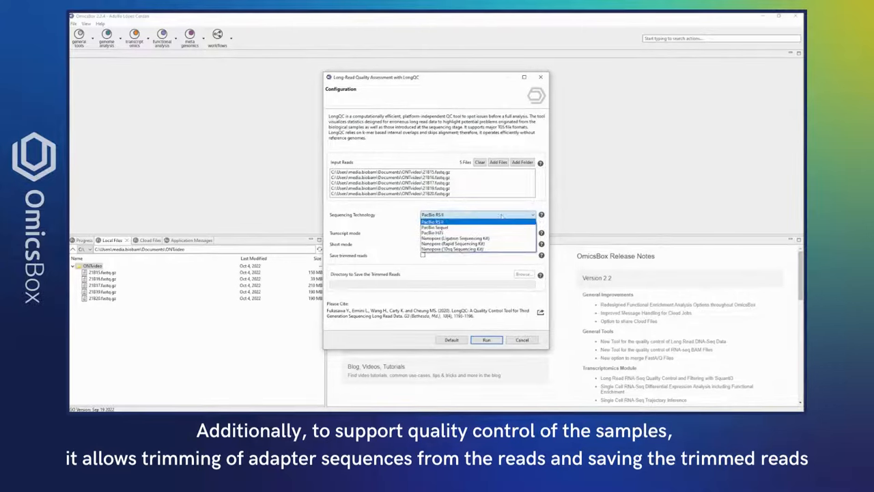
{"action": "left_click", "coordinate": [453, 249]}
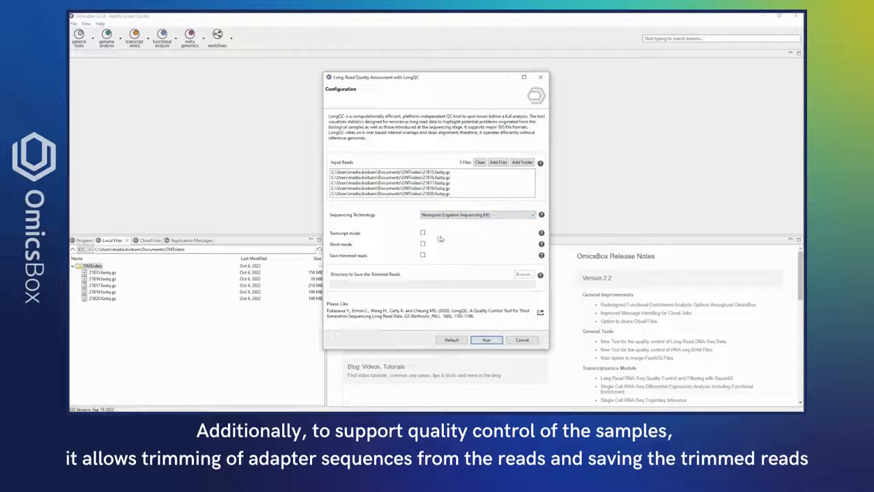
{"action": "left_click", "coordinate": [422, 232]}
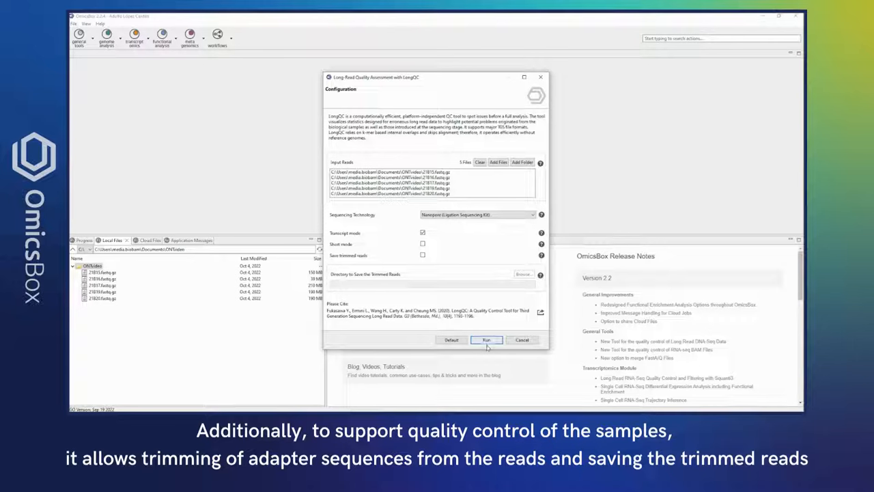
{"action": "left_click", "coordinate": [486, 339]}
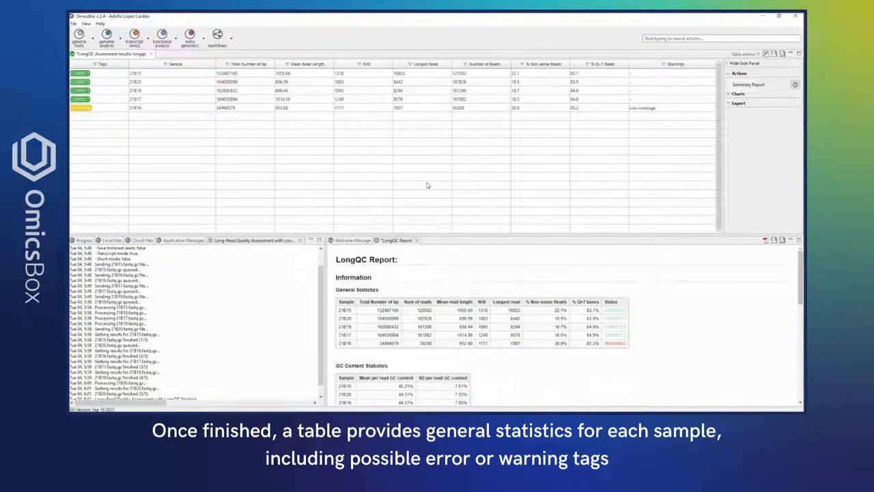
{"action": "mouse_move", "coordinate": [175, 140]}
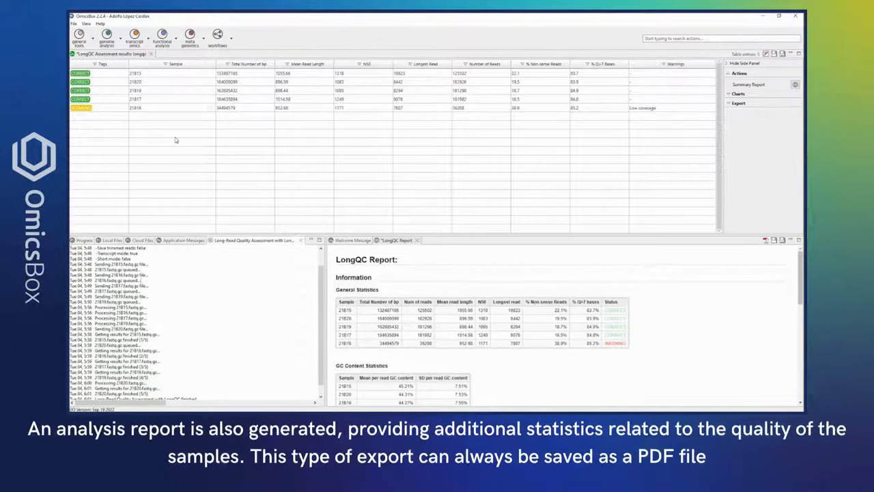
Step: Filter the results table to the warning-tagged sample, then show all five samples again
{"action": "left_click", "coordinate": [102, 64]}
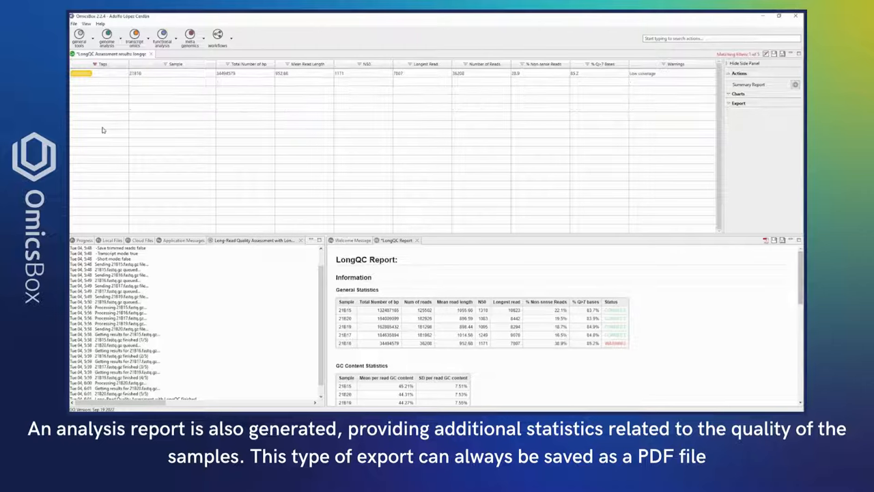
{"action": "left_click", "coordinate": [81, 74]}
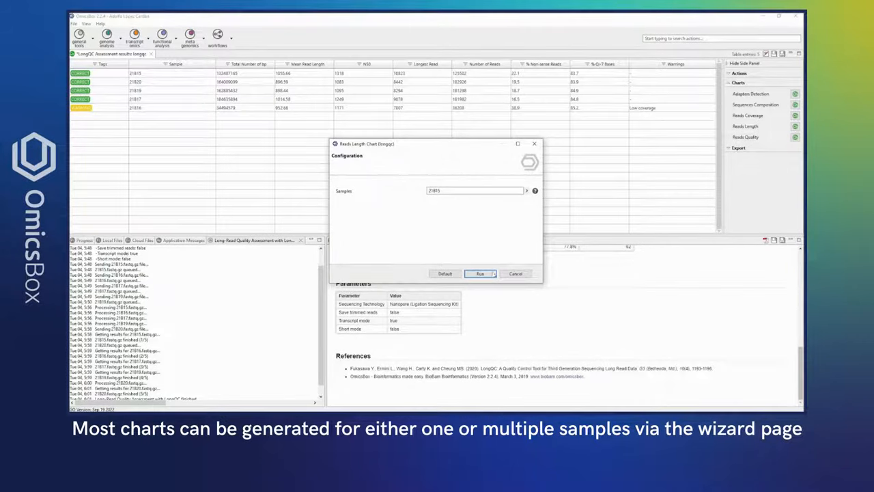
Step: Run the Reads Length chart for sample 21B15
{"action": "left_click", "coordinate": [479, 273]}
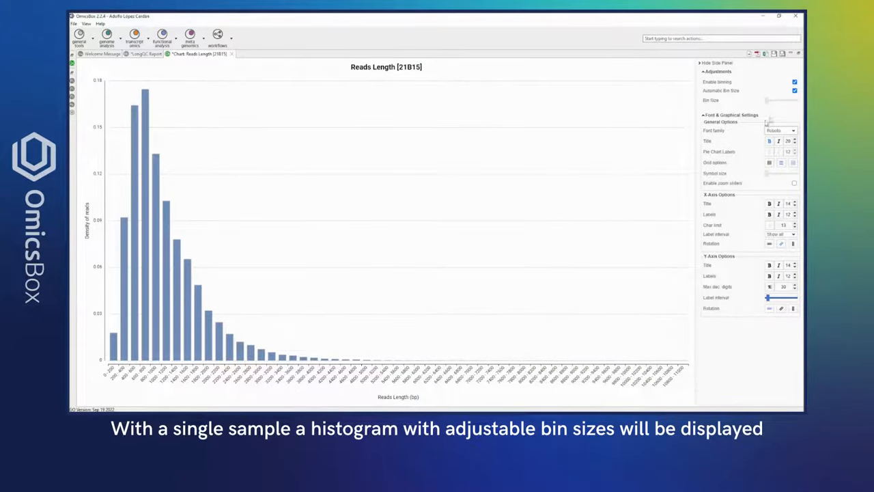
Step: Switch the histogram to a manual, larger bin size via the slider, then close the chart
{"action": "left_click", "coordinate": [794, 90]}
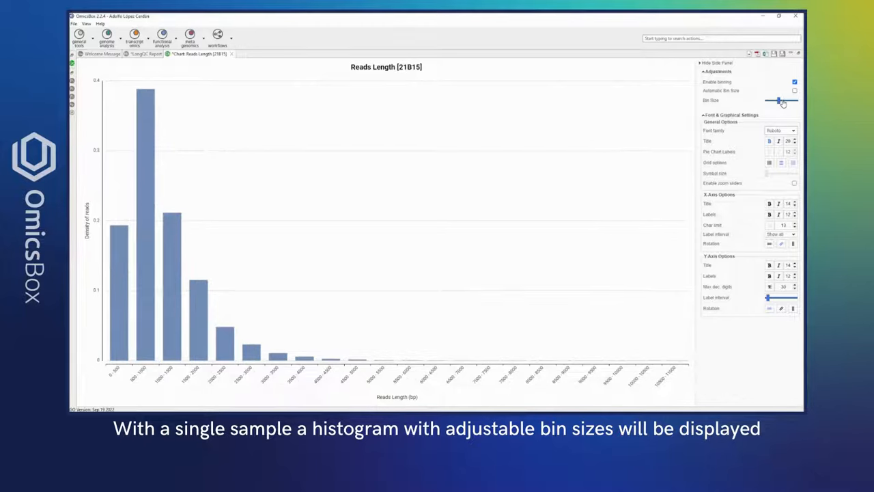
{"action": "left_click_drag", "start_coordinate": [778, 101], "coordinate": [787, 101]}
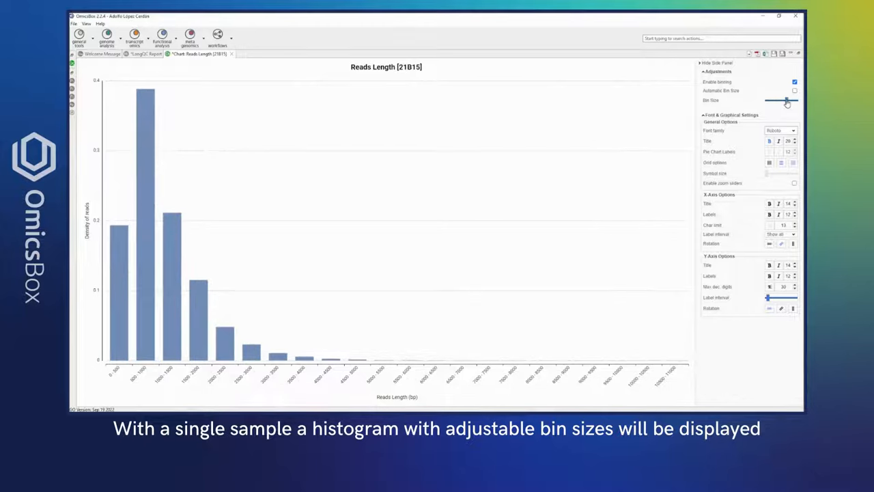
{"action": "left_click_drag", "start_coordinate": [787, 101], "coordinate": [792, 101]}
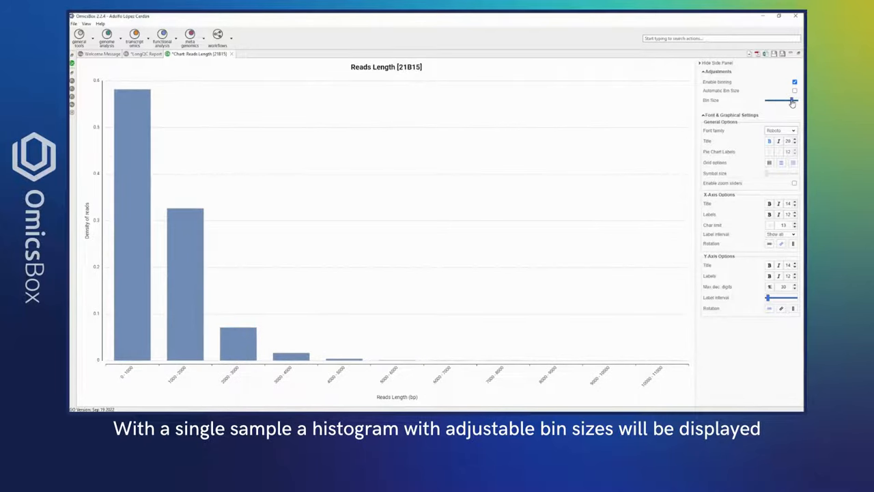
{"action": "left_click_drag", "start_coordinate": [792, 101], "coordinate": [781, 101]}
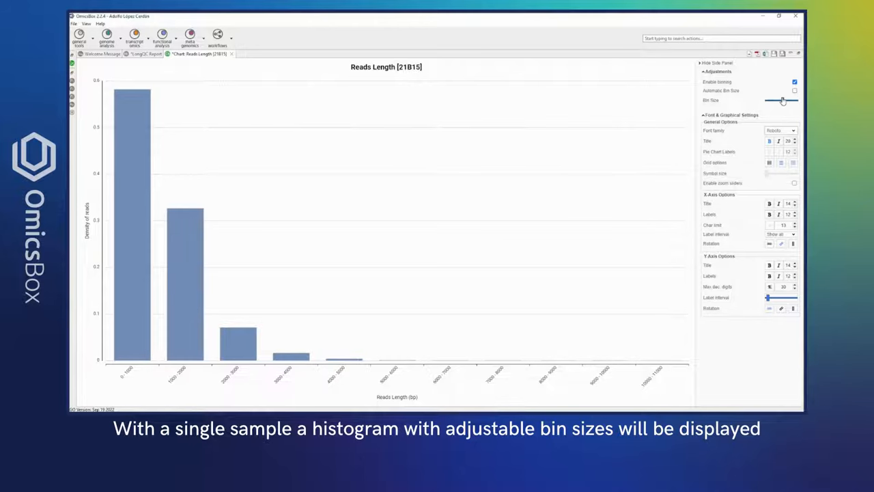
{"action": "left_click", "coordinate": [795, 90]}
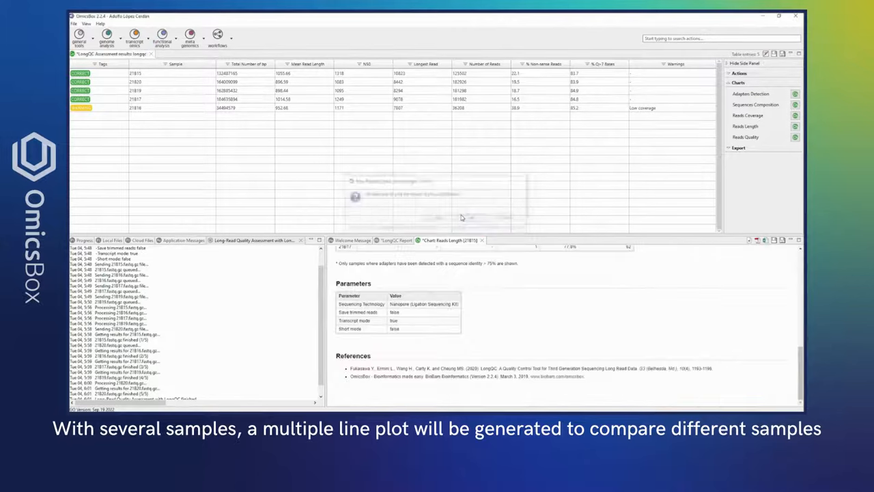
Step: Run a new Reads Length chart with all five samples ticked in the Samples dropdown
{"action": "left_click", "coordinate": [481, 241]}
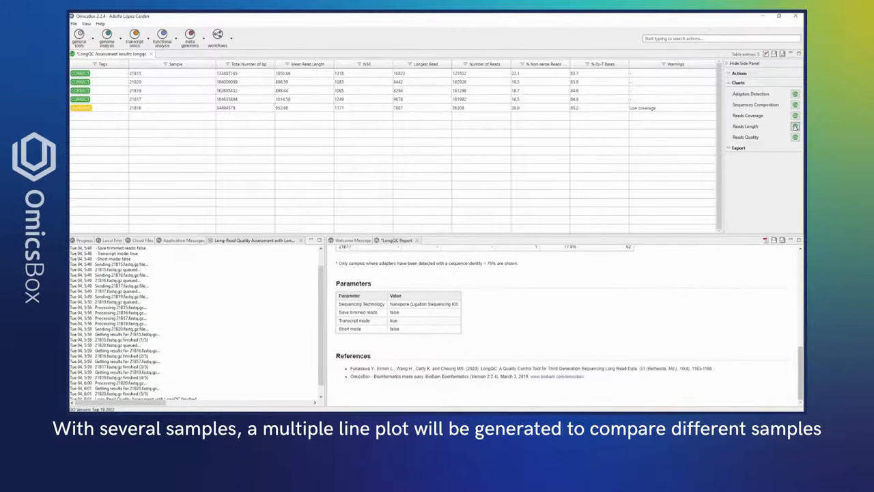
{"action": "left_click", "coordinate": [746, 126]}
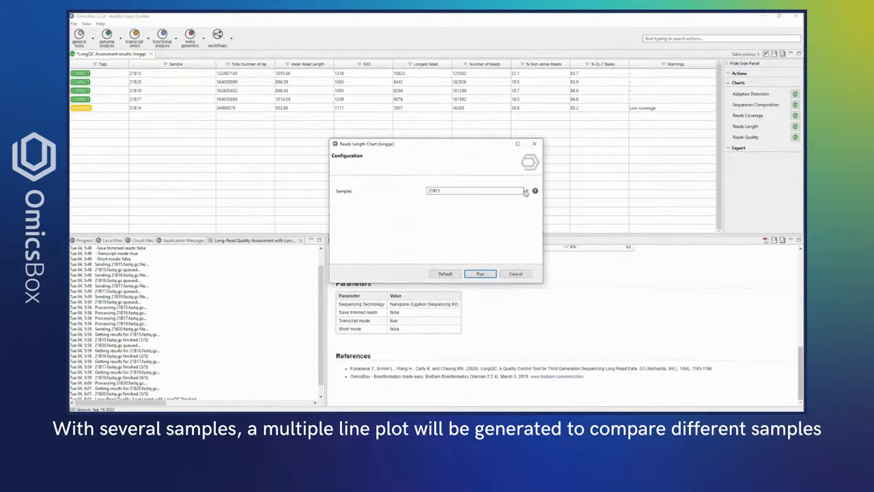
{"action": "left_click", "coordinate": [526, 191]}
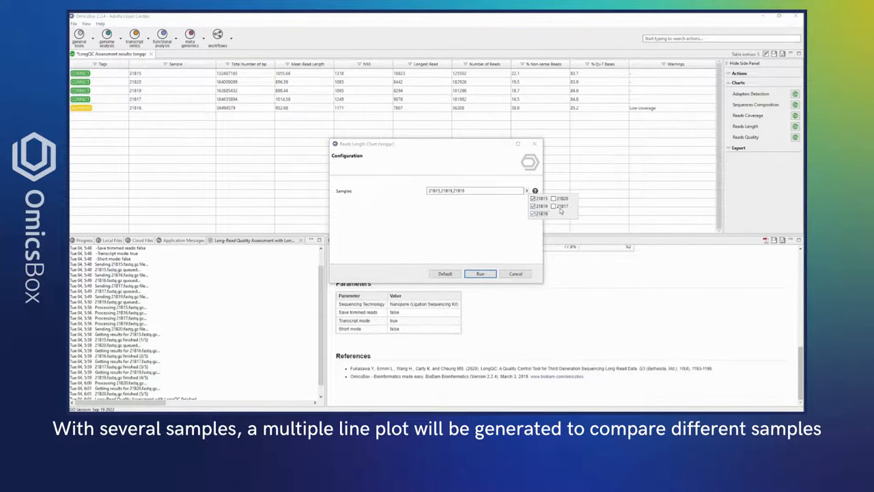
{"action": "left_click", "coordinate": [553, 204]}
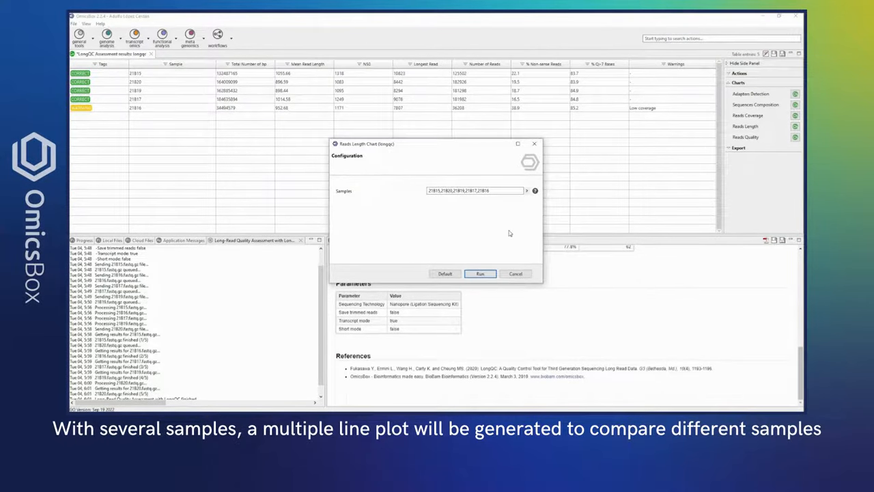
{"action": "left_click", "coordinate": [481, 273]}
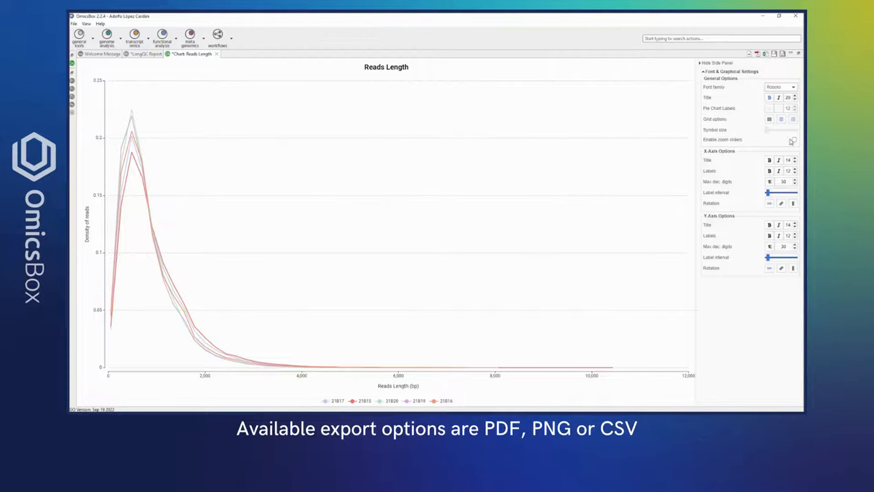
Step: Enable zoom sliders and drag the horizontal handle to narrow the x-axis to shorter reads
{"action": "left_click", "coordinate": [794, 140]}
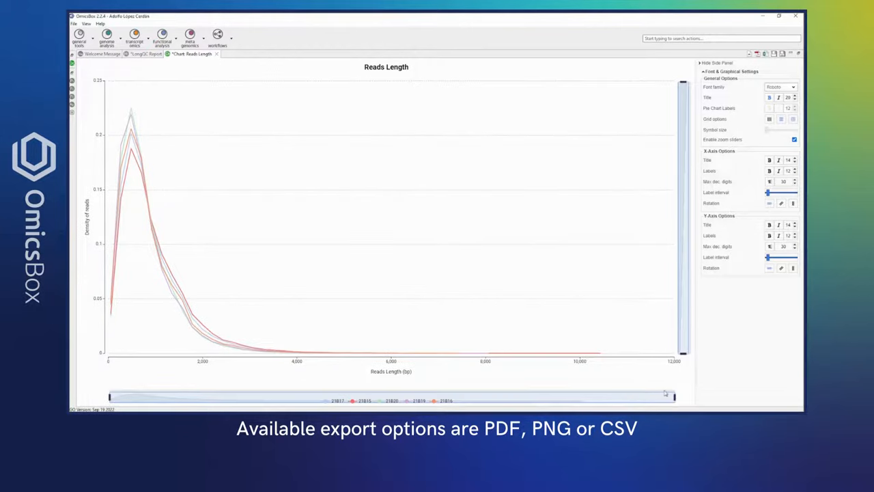
{"action": "left_click_drag", "start_coordinate": [680, 396], "coordinate": [658, 396]}
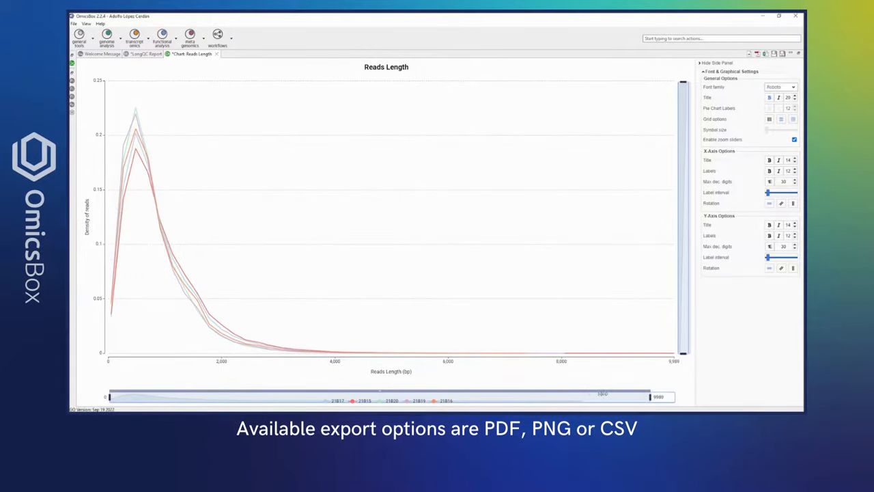
{"action": "left_click_drag", "start_coordinate": [648, 396], "coordinate": [519, 396]}
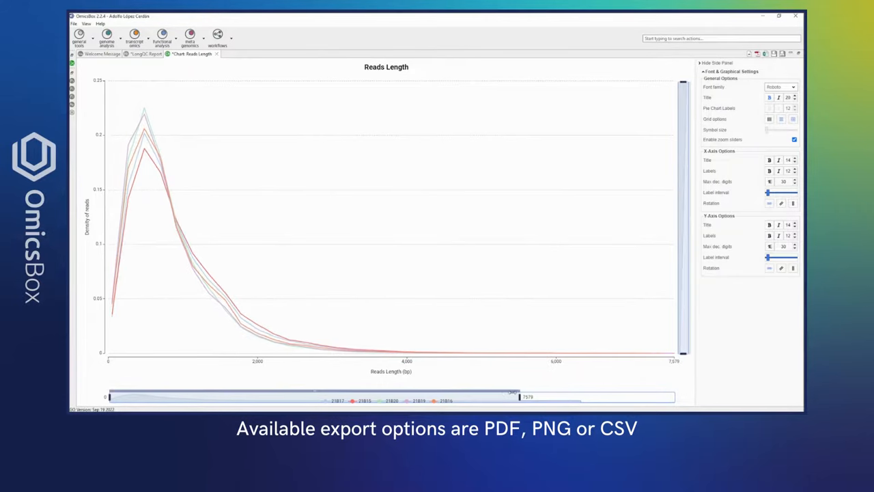